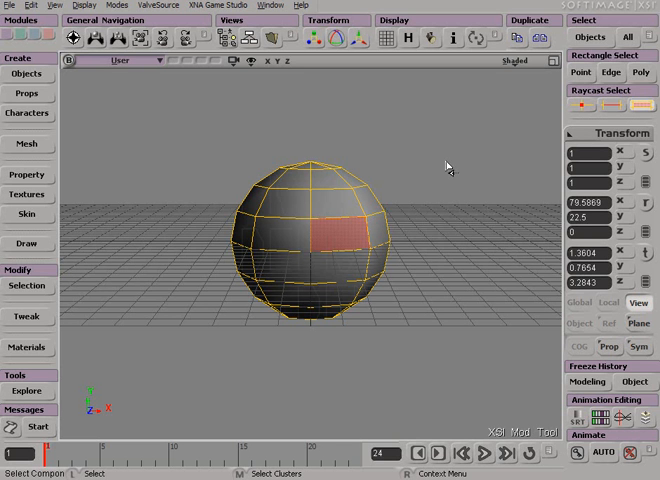
pyautogui.moveTo(260, 116)
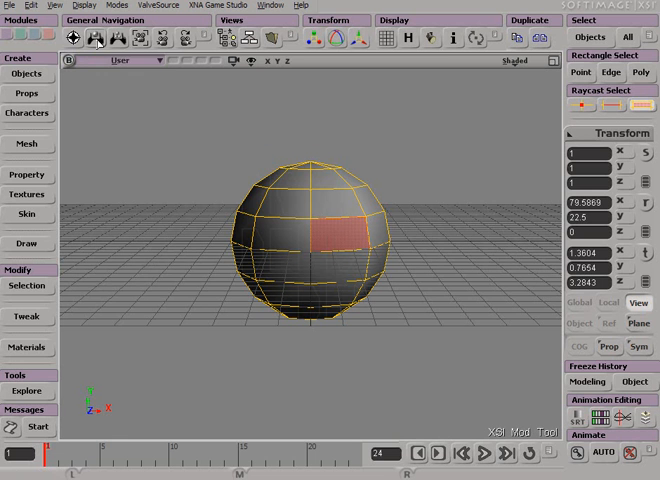
pyautogui.moveTo(98, 40)
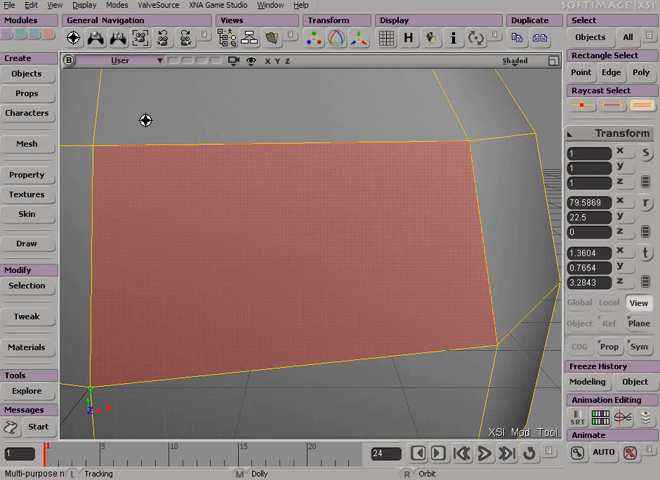
pyautogui.moveTo(174, 418)
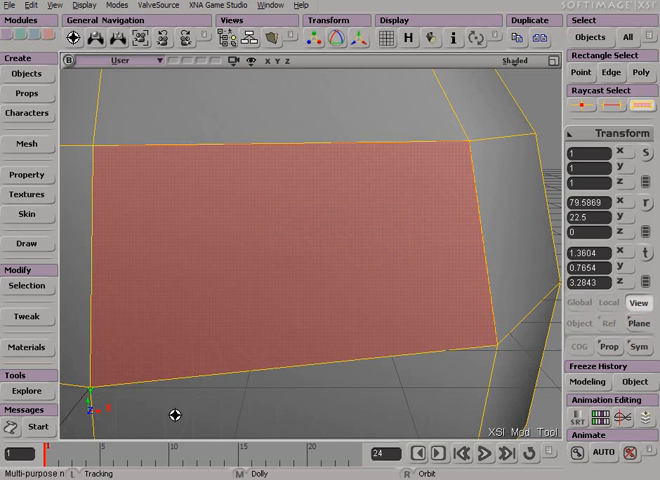
pyautogui.moveTo(230, 148)
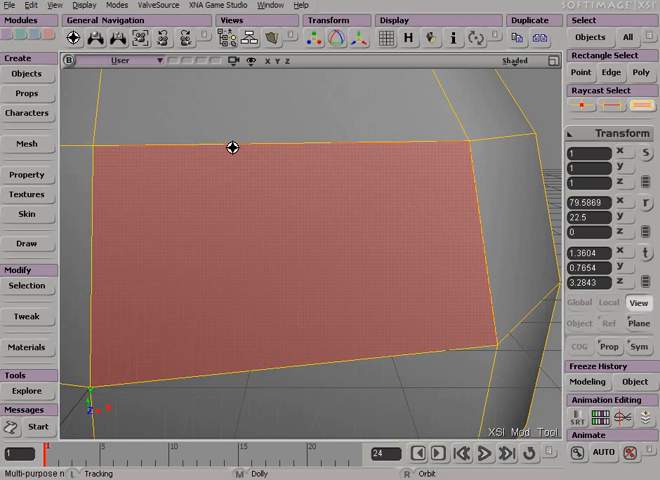
pyautogui.moveTo(296, 268)
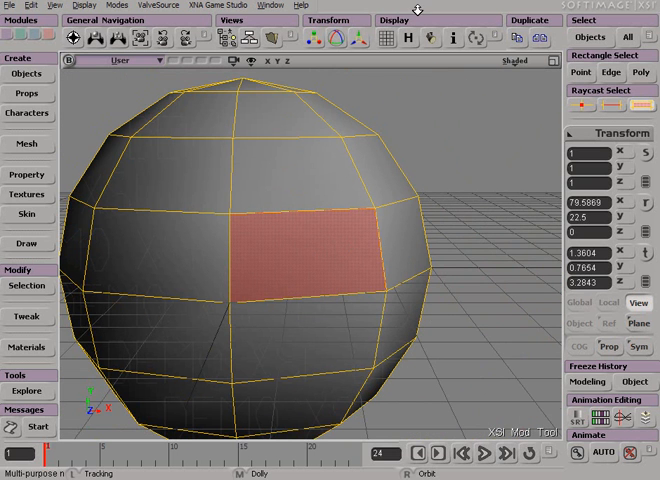
pyautogui.moveTo(388, 112)
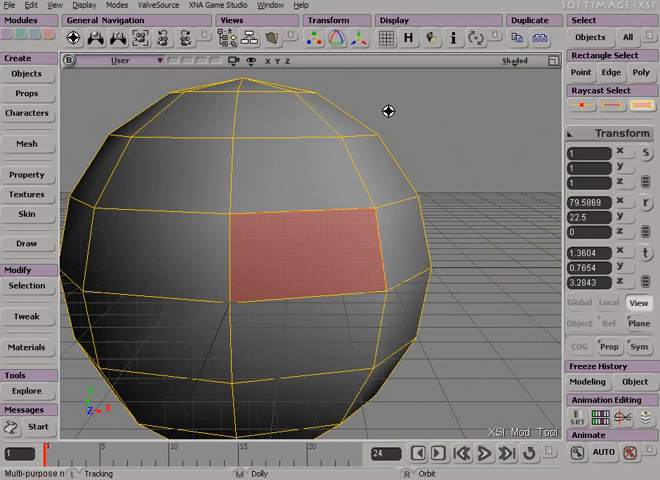